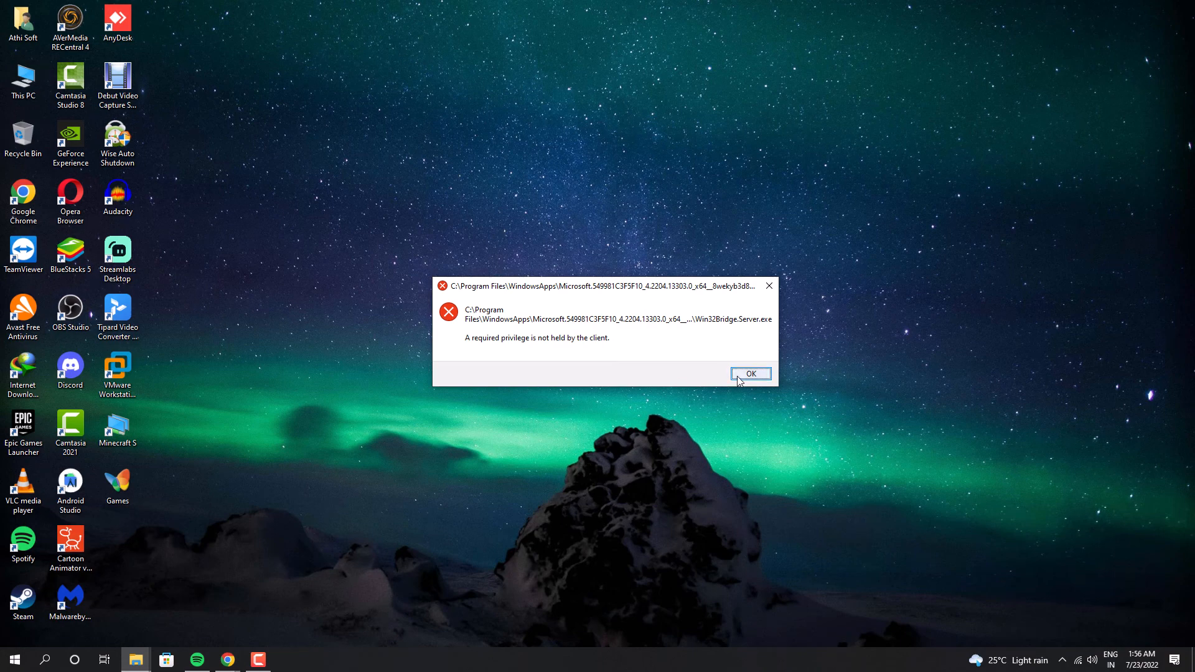
Step: Dismiss the Win32Bridge.Server.exe 'required privilege is not held' error dialog
click(751, 374)
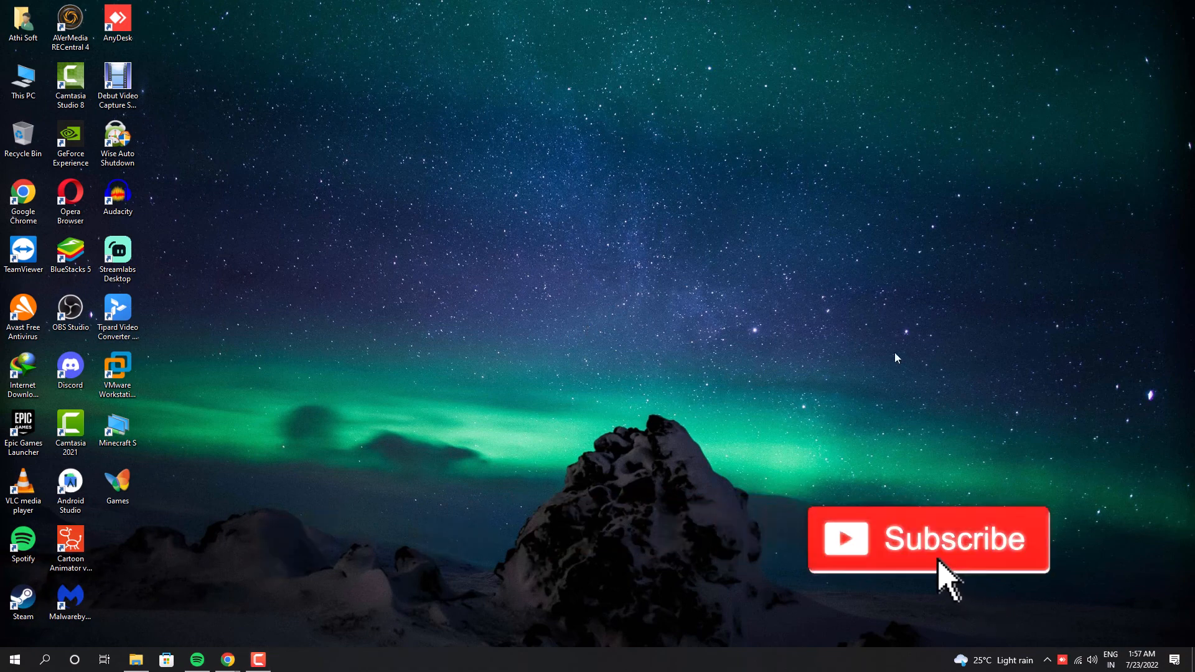
mouse_move(506, 416)
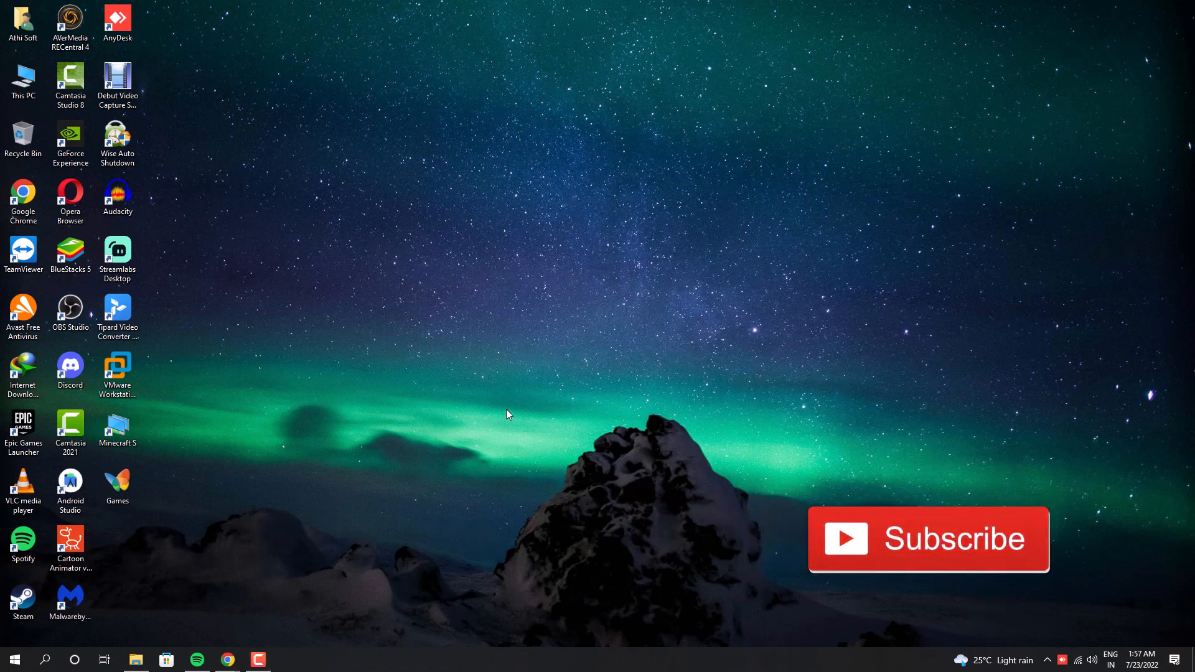
mouse_move(566, 383)
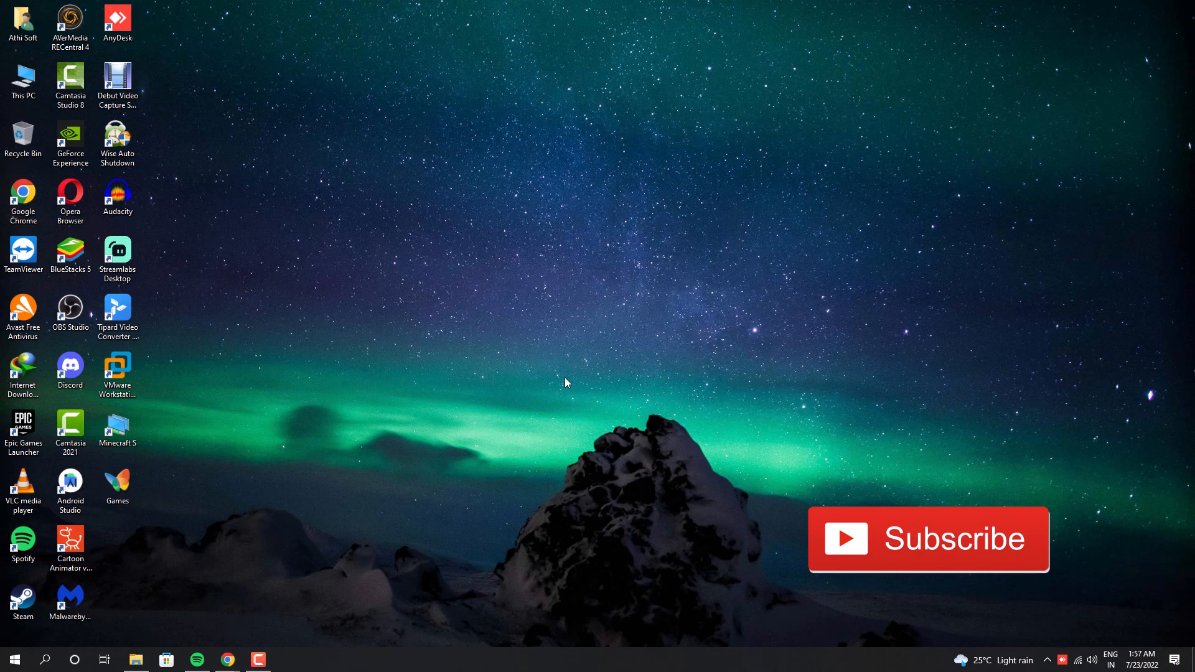
Step: Open Windows Settings from the Start menu
click(15, 660)
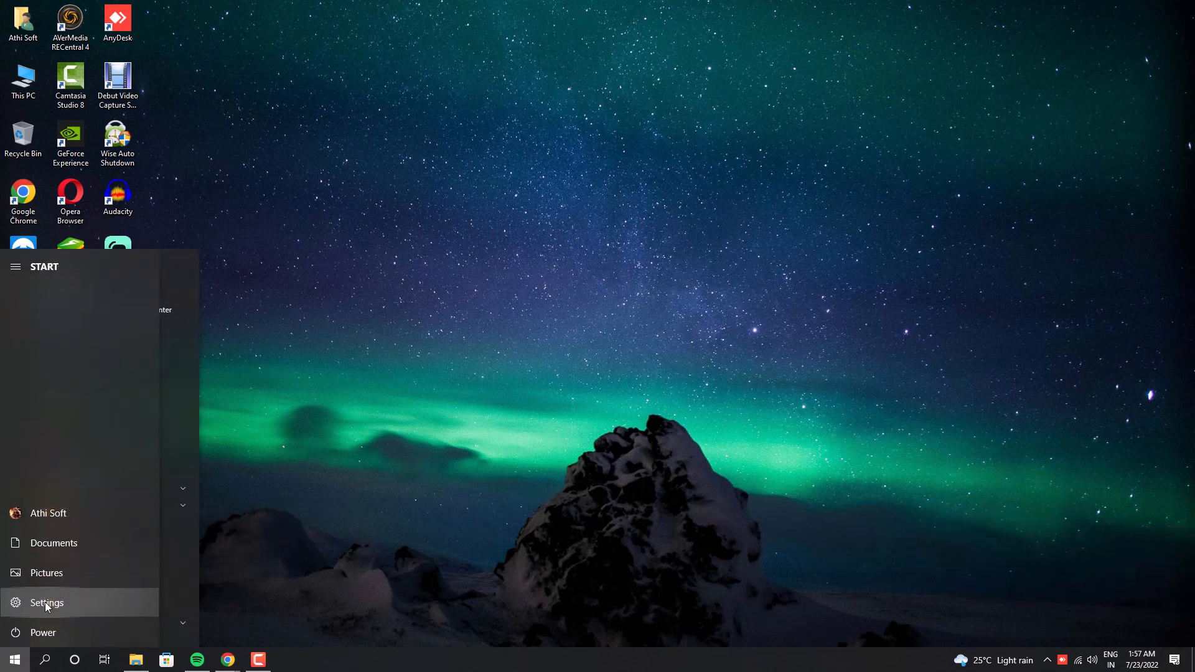
click(47, 603)
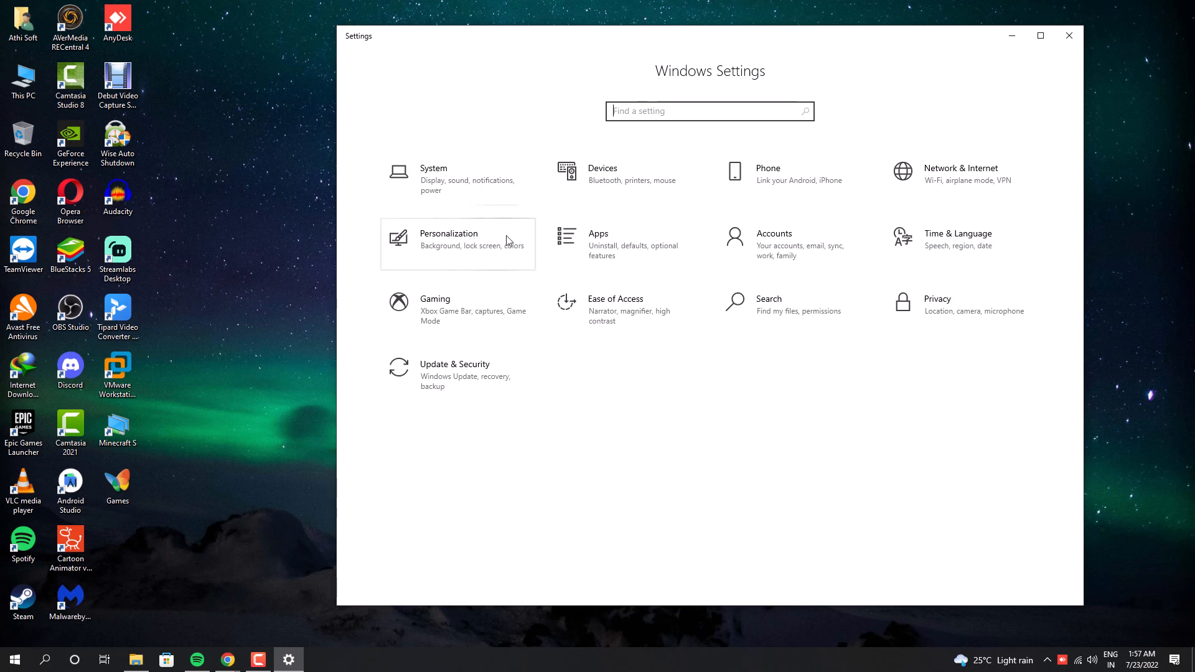
mouse_move(665, 325)
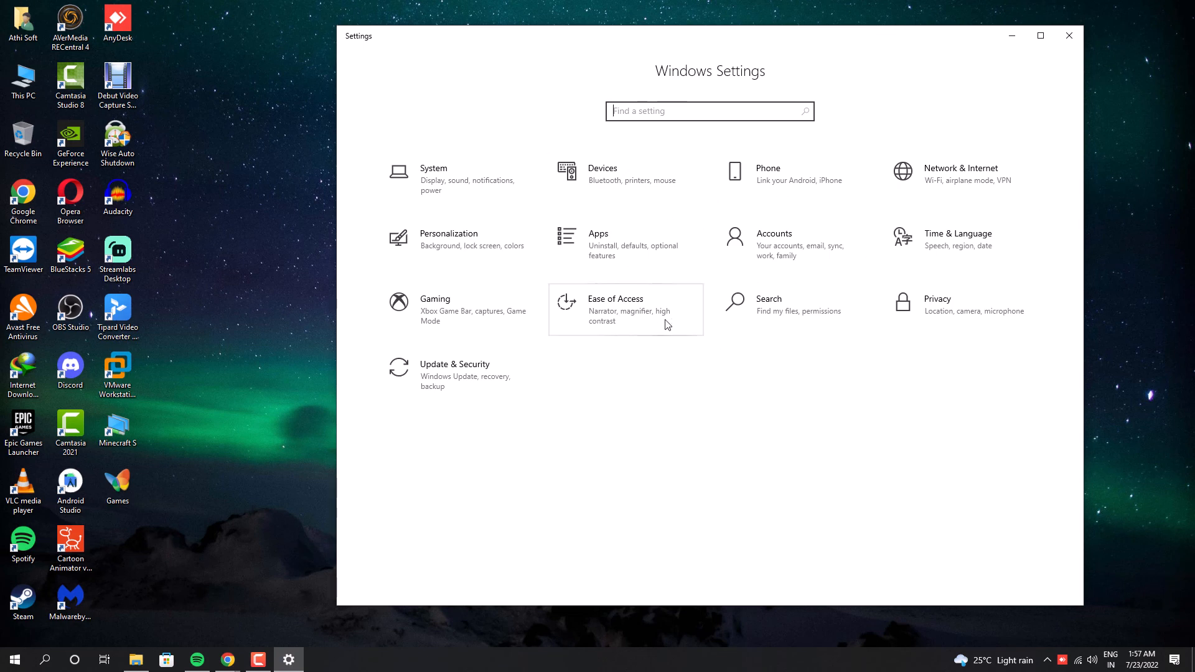
mouse_move(709, 390)
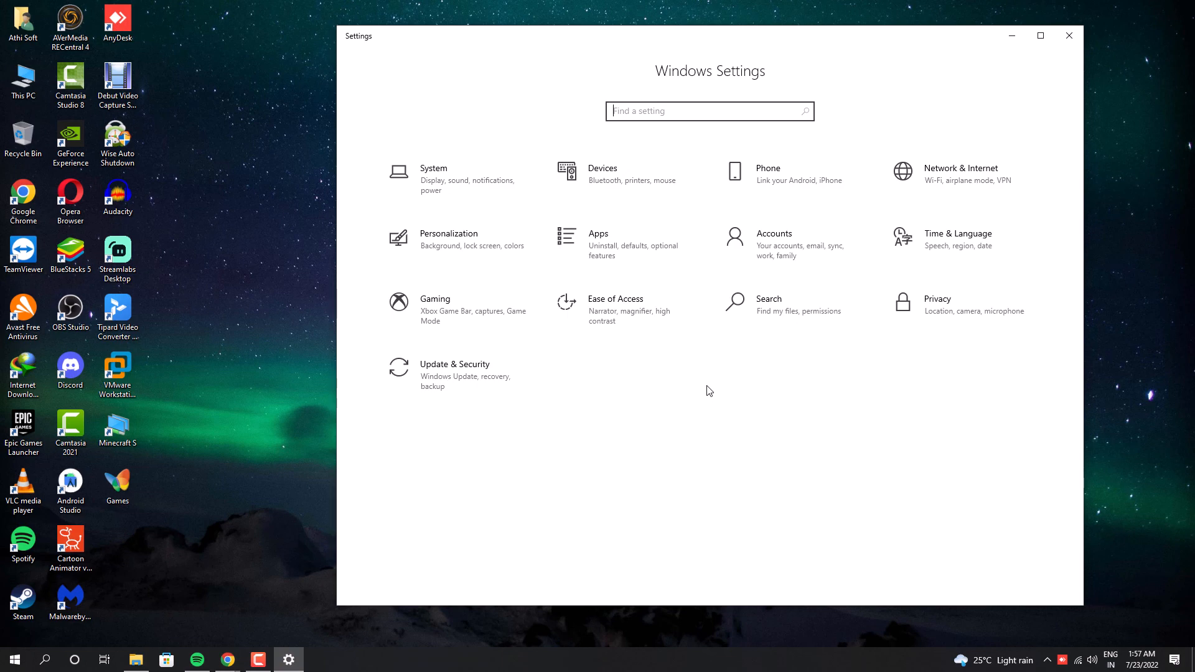
Step: Go to Apps & features and scroll the installed apps list to Cortana
click(598, 235)
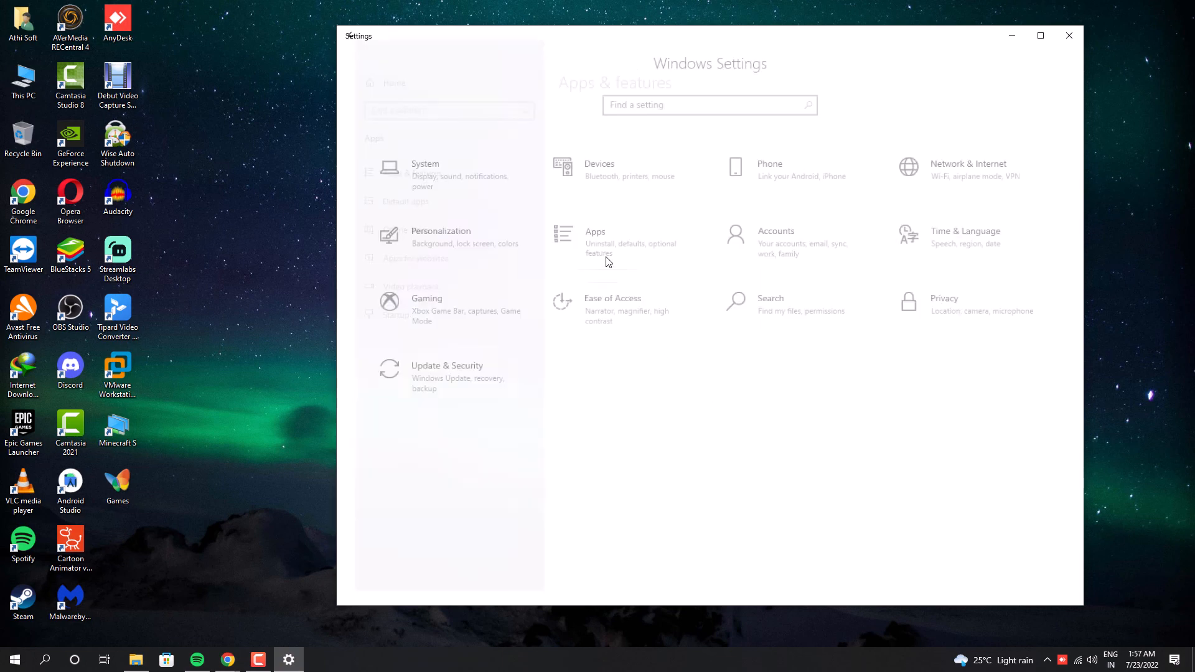
click(595, 231)
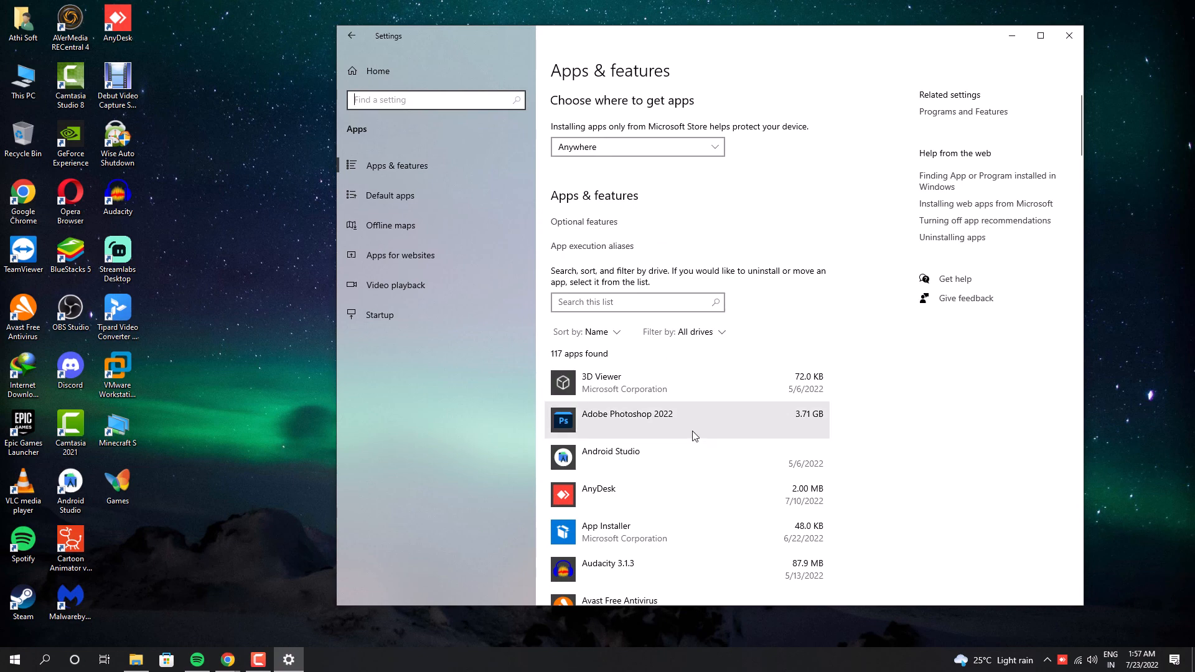
scroll(down, 3)
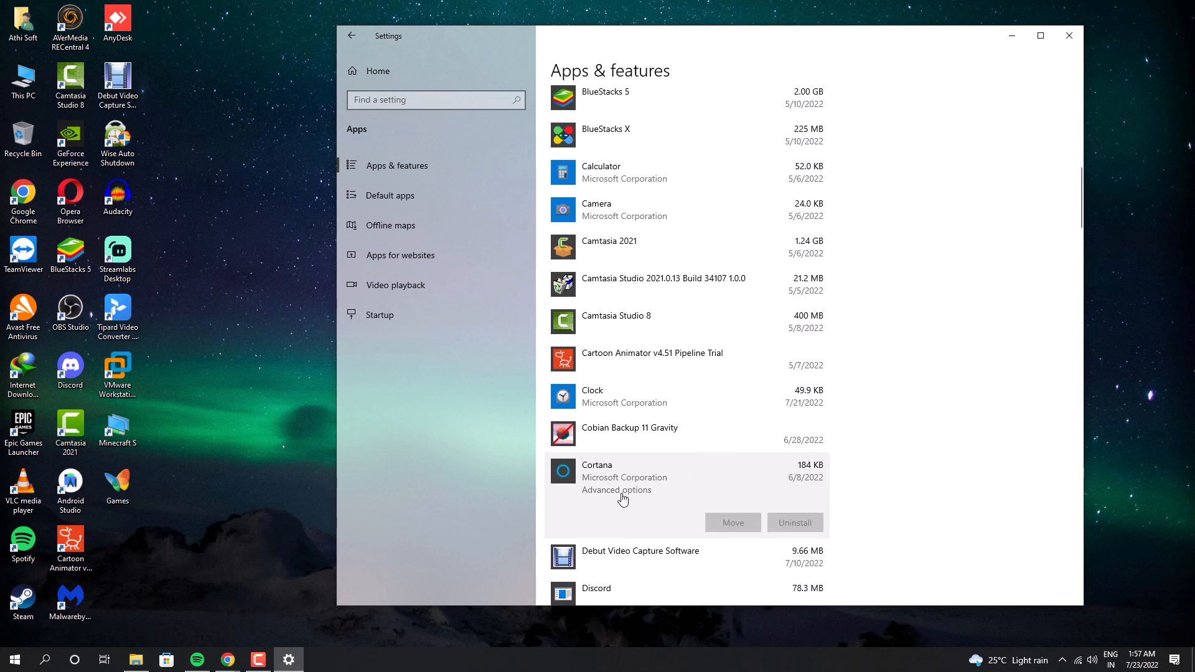
Step: Reset the Cortana app from its Advanced options page
click(617, 490)
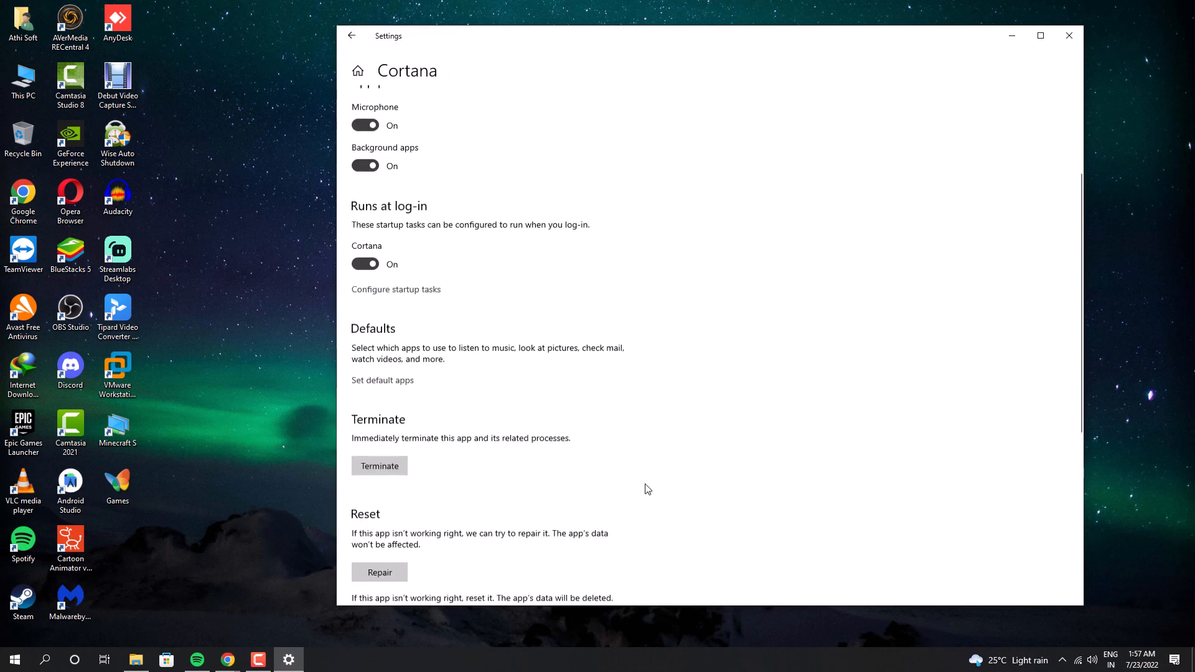
scroll(down, 3)
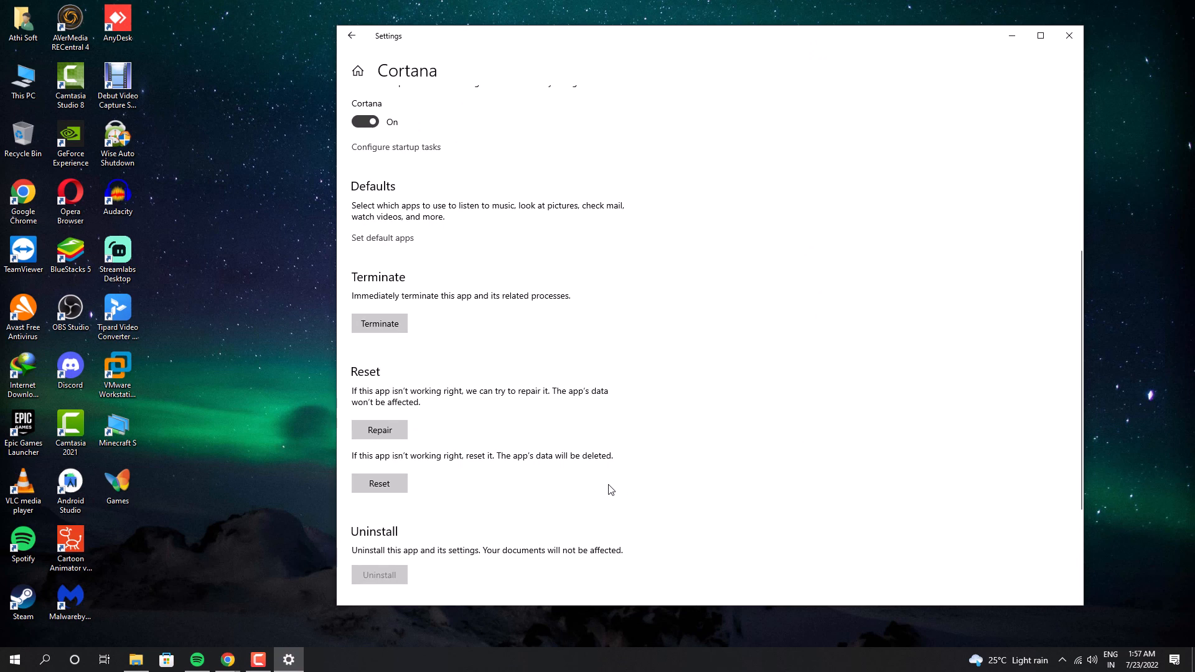
click(379, 483)
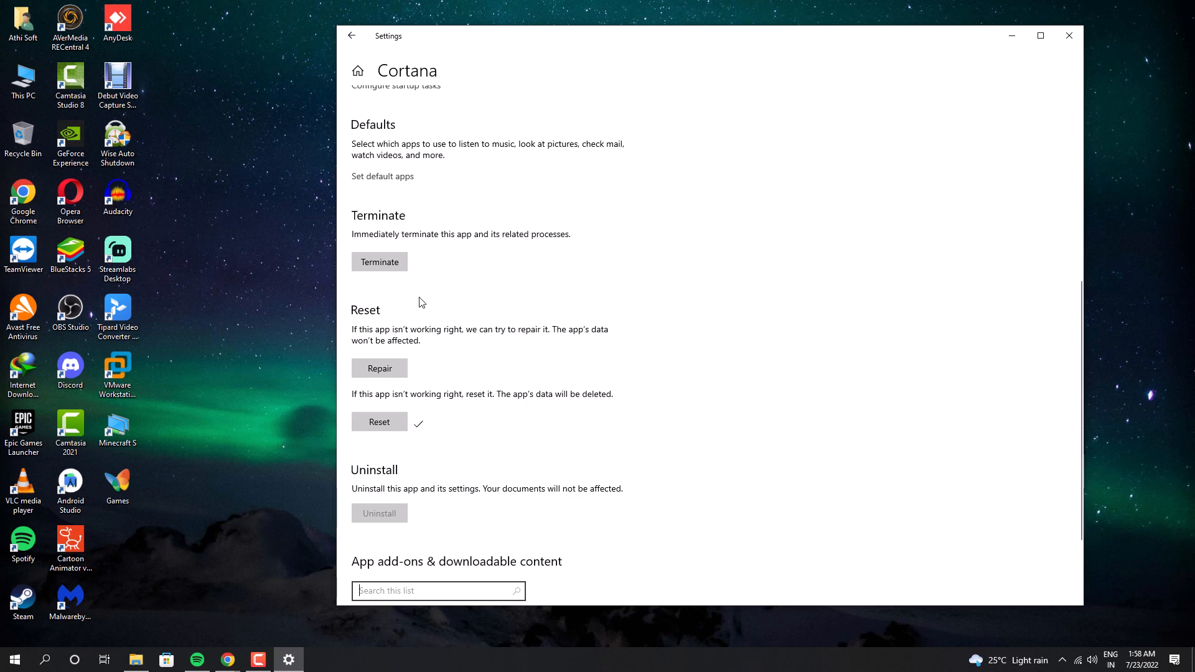
Step: Return to the installed apps list and close the Settings window
click(352, 35)
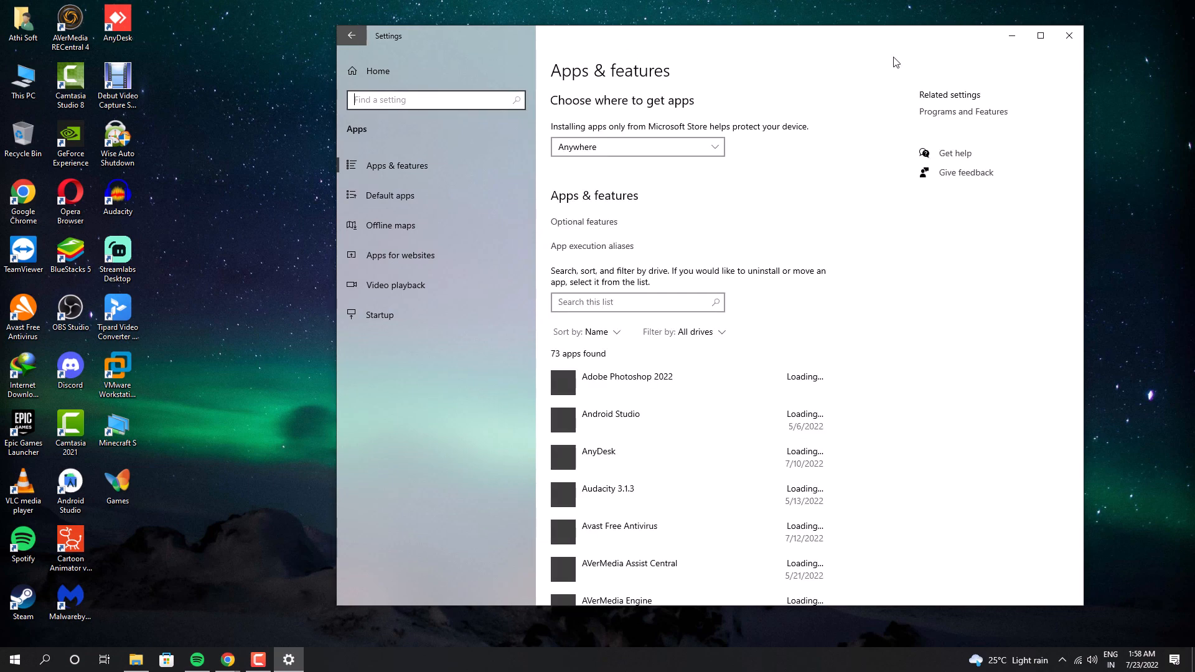
click(1069, 34)
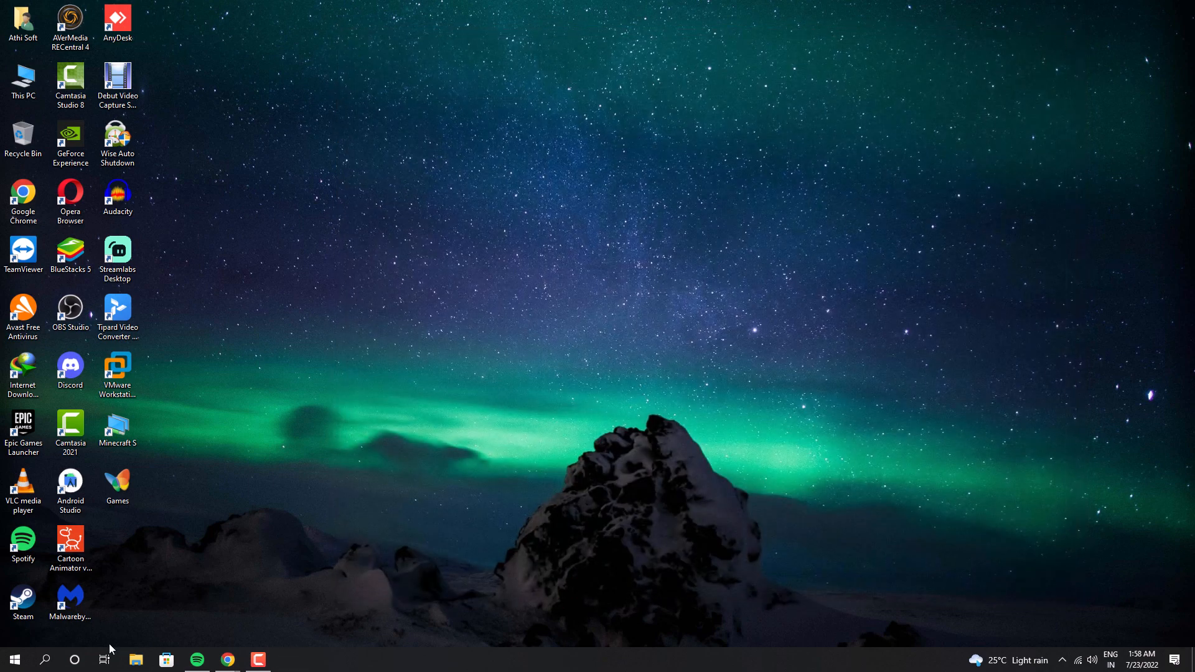